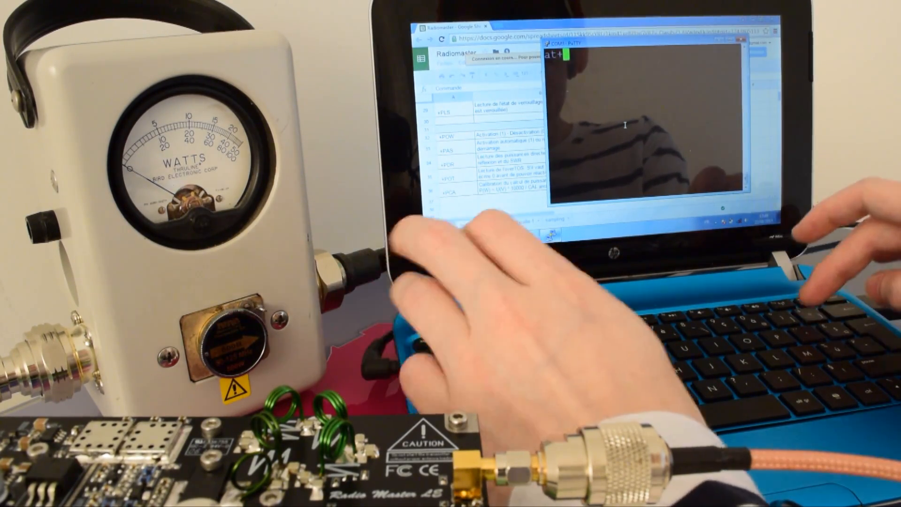
Step: Send at+pow=1 to turn the radio's RF power on and receive OK
type("pow=1")
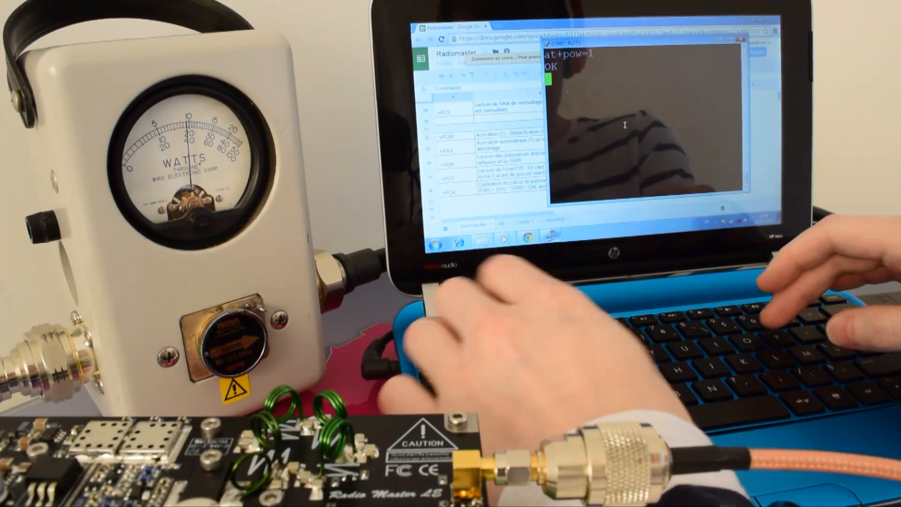
Step: Query the power readings with at+pdr?, returning +PDR:190,0,0,100 and OK
type("at+pdr?")
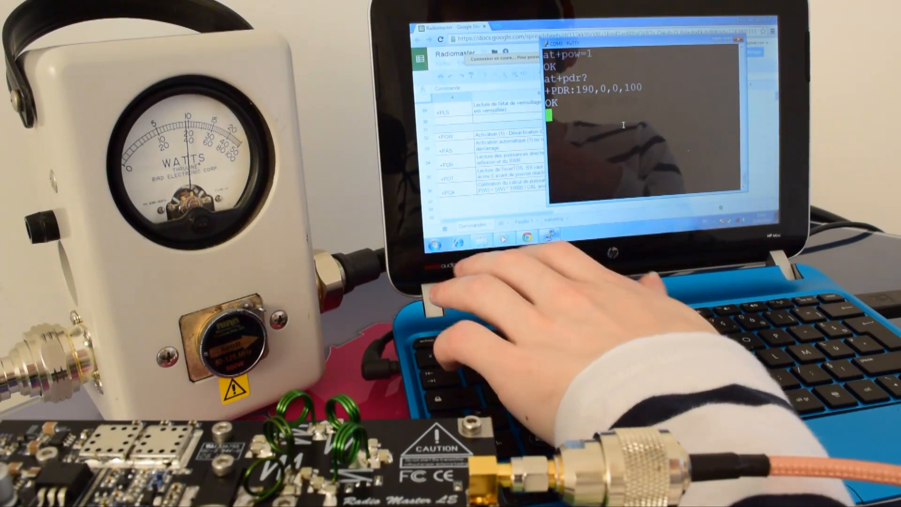
Step: Set the frequency to 10100 with at+pfr=10100, get OK, and begin the next at+ command
type("at+pfr=")
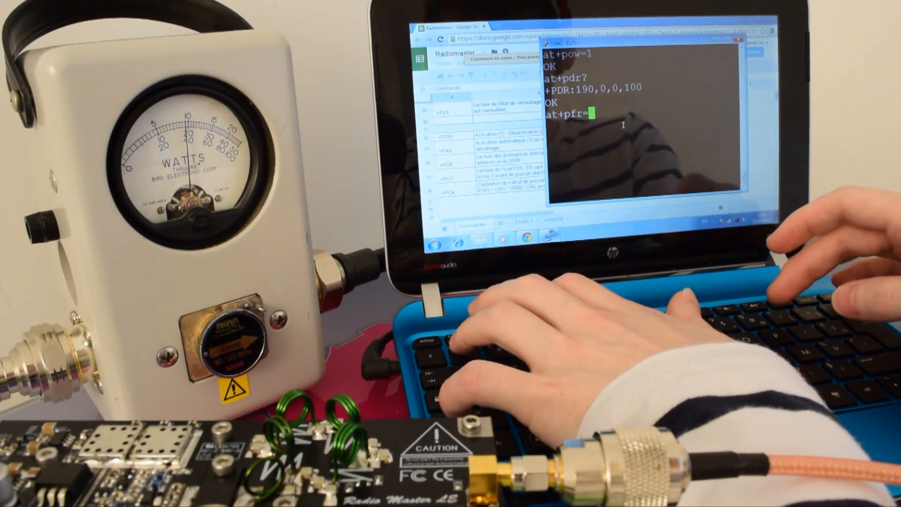
type("1")
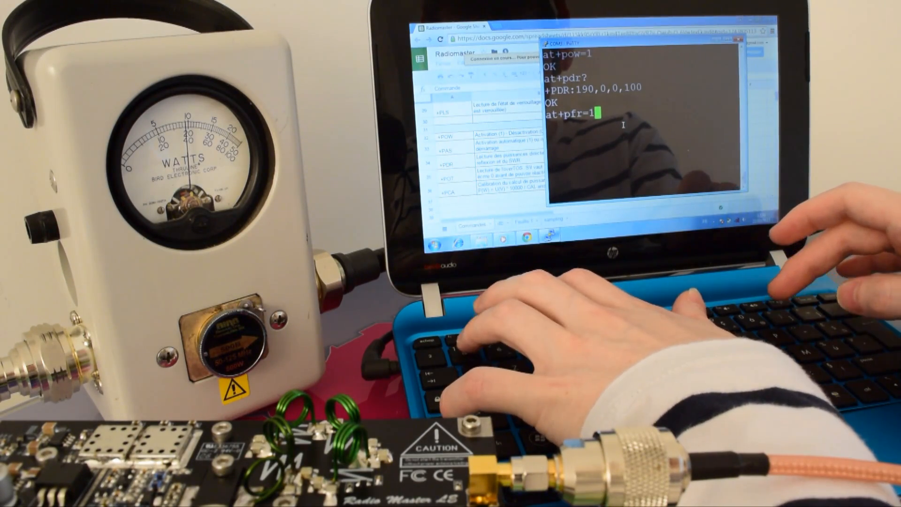
key("Enter")
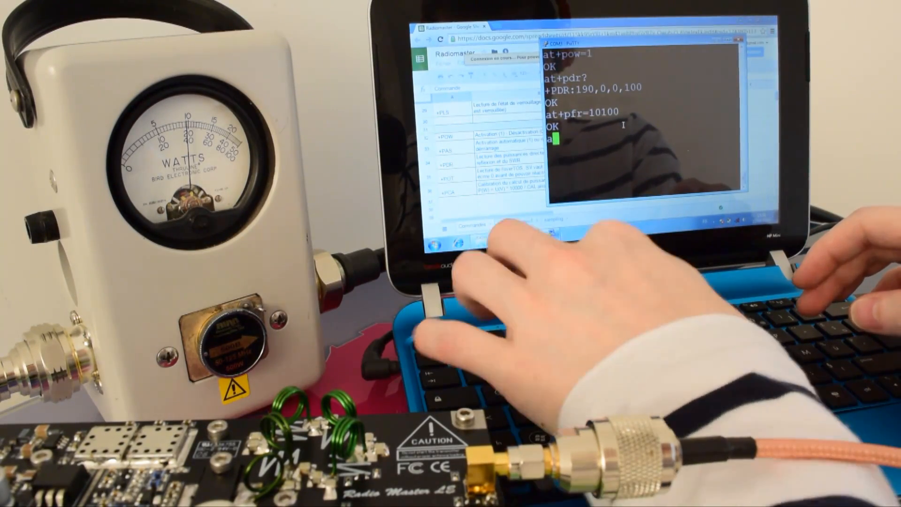
type("at+")
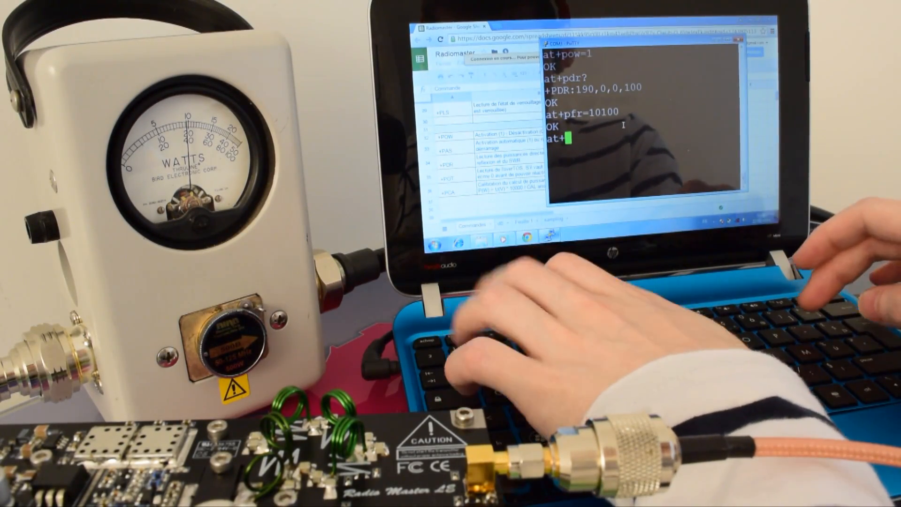